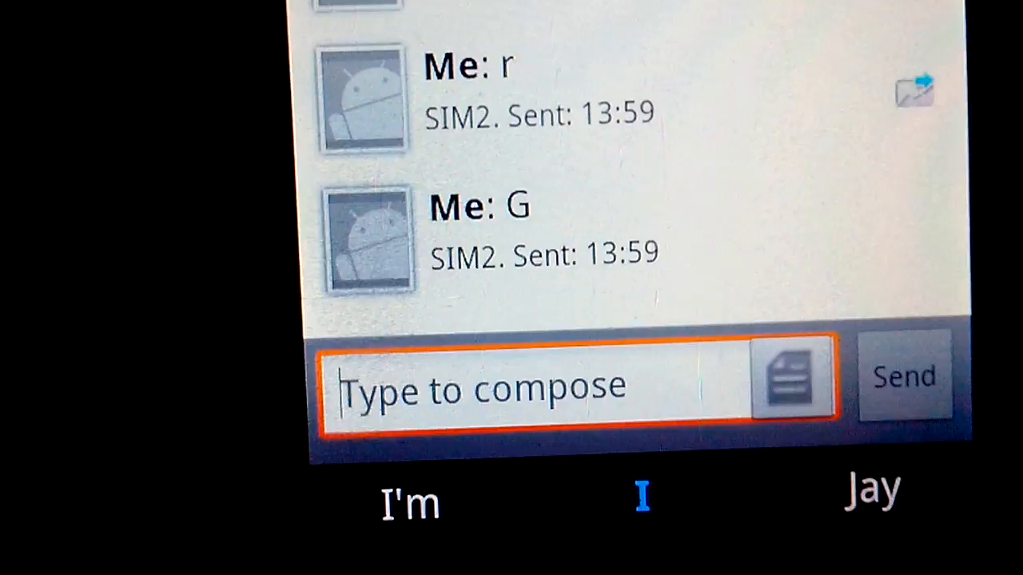
type("g")
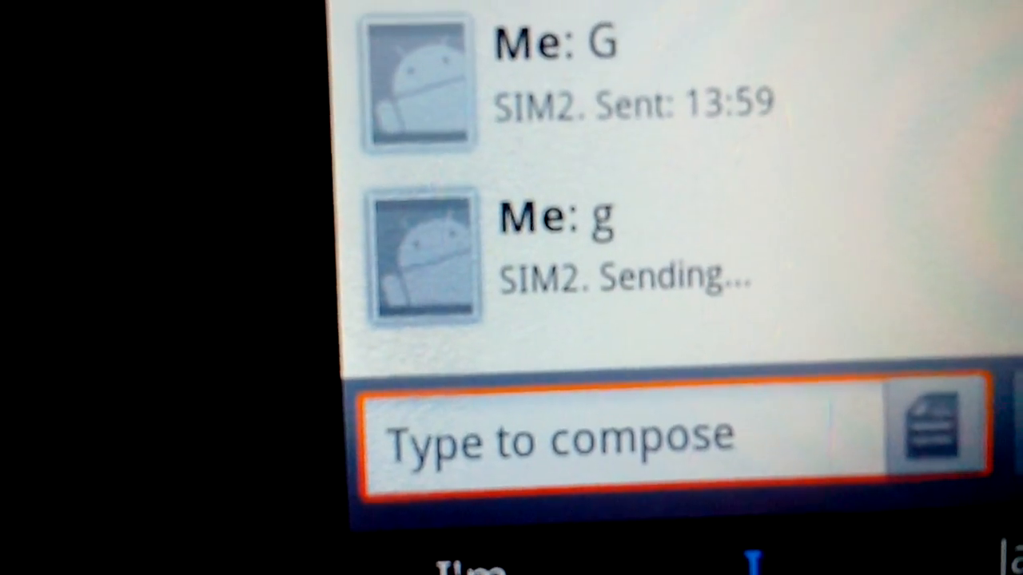
type("R")
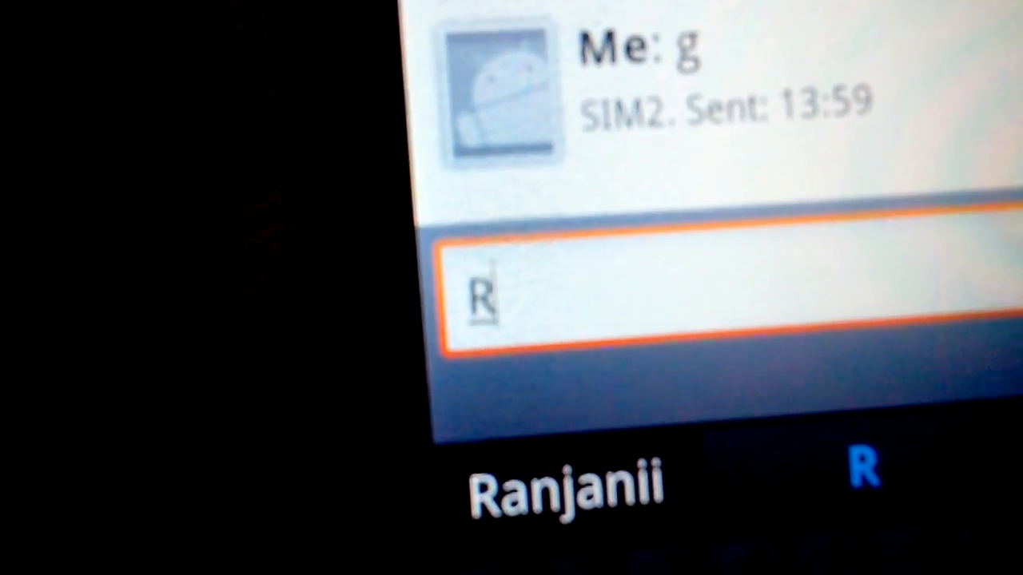